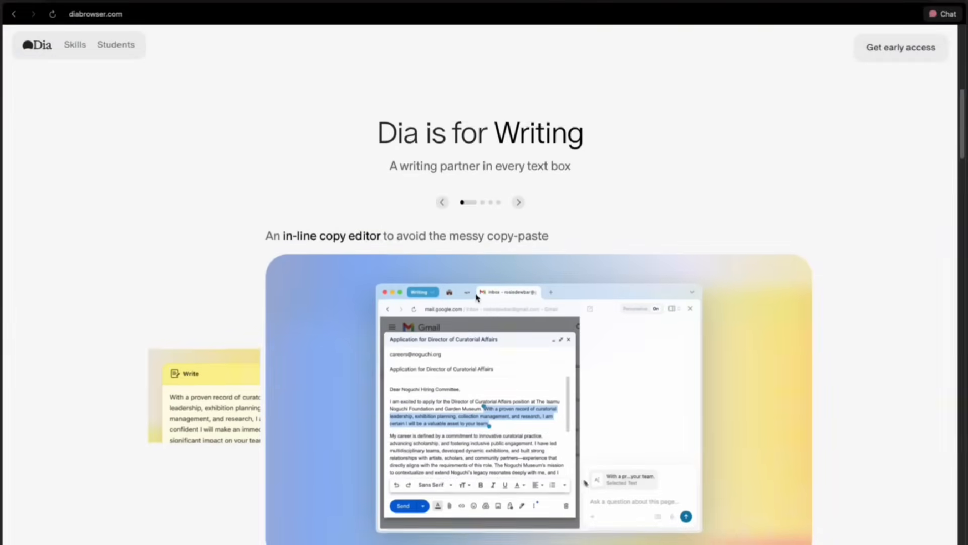
- Ask the assistant about the selected R-Squared passage and send the question
text(make this soun)
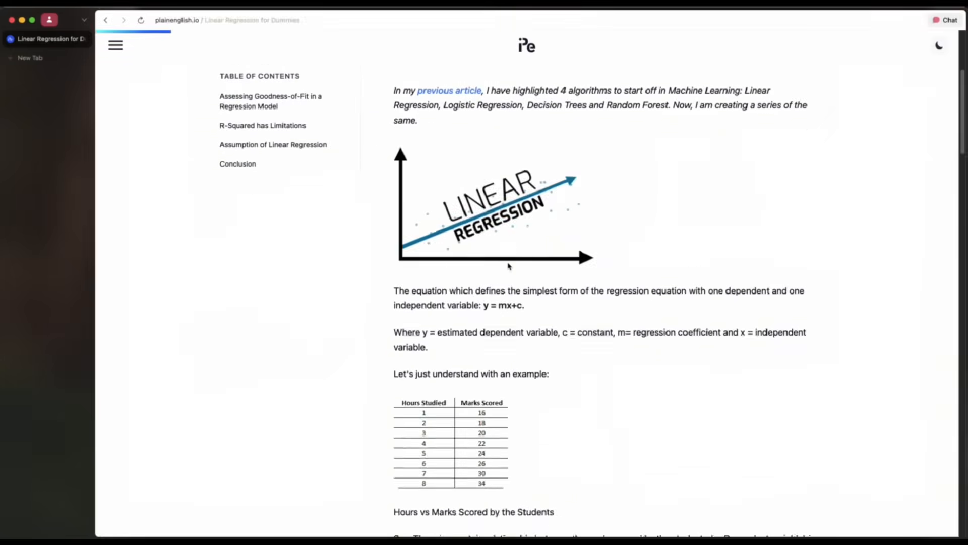
scroll(down, 3)
text(What)
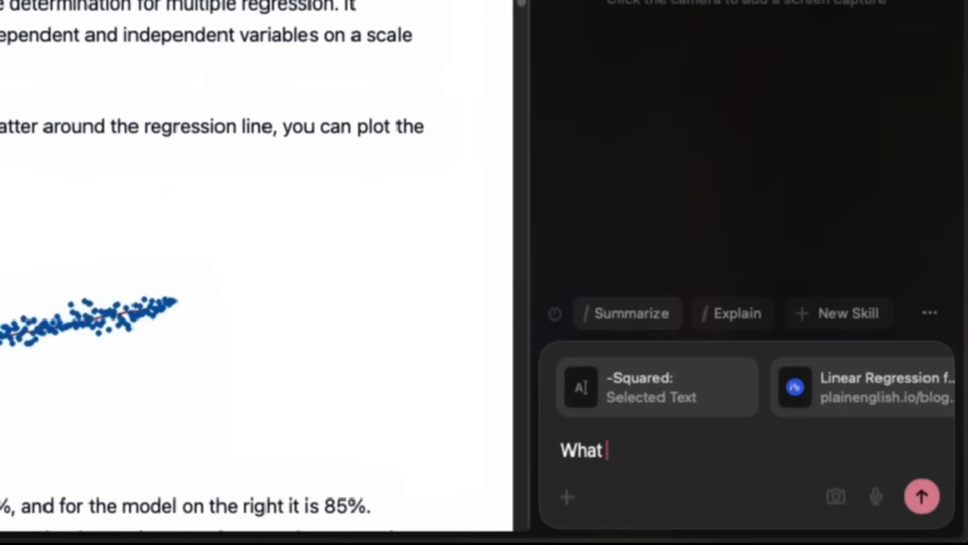
click(921, 496)
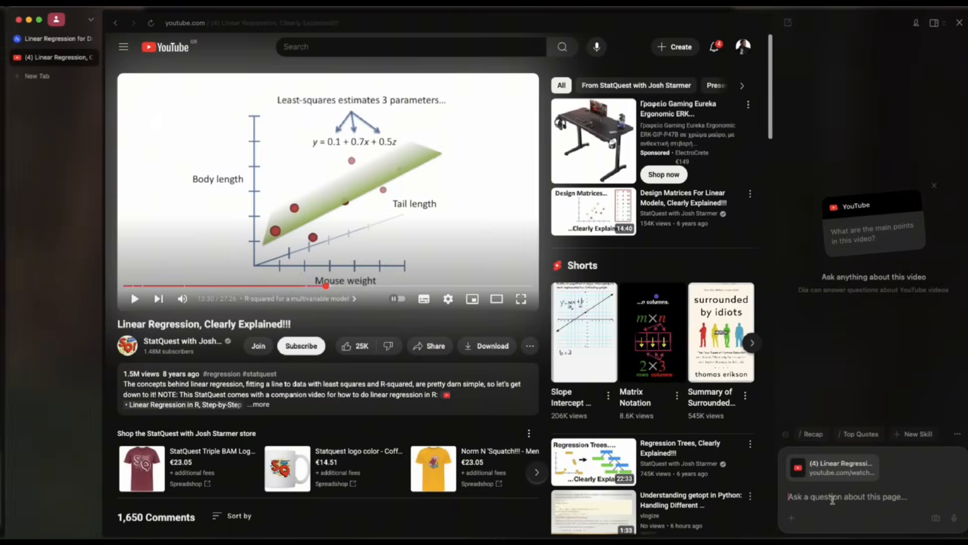
- Ask the assistant when the video explains the Y intercept, answered as around 3:35
text(Aghhhh,)
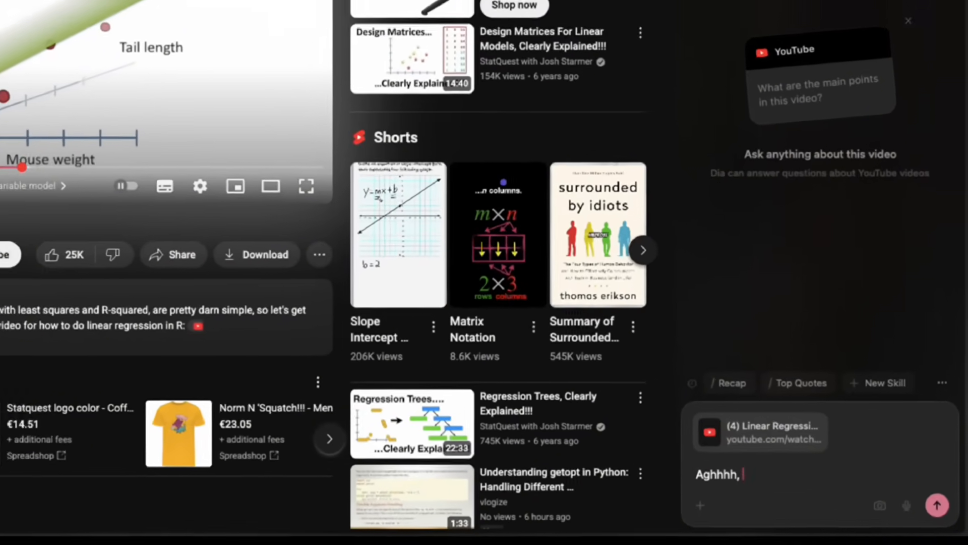
text(when did he explain Y)
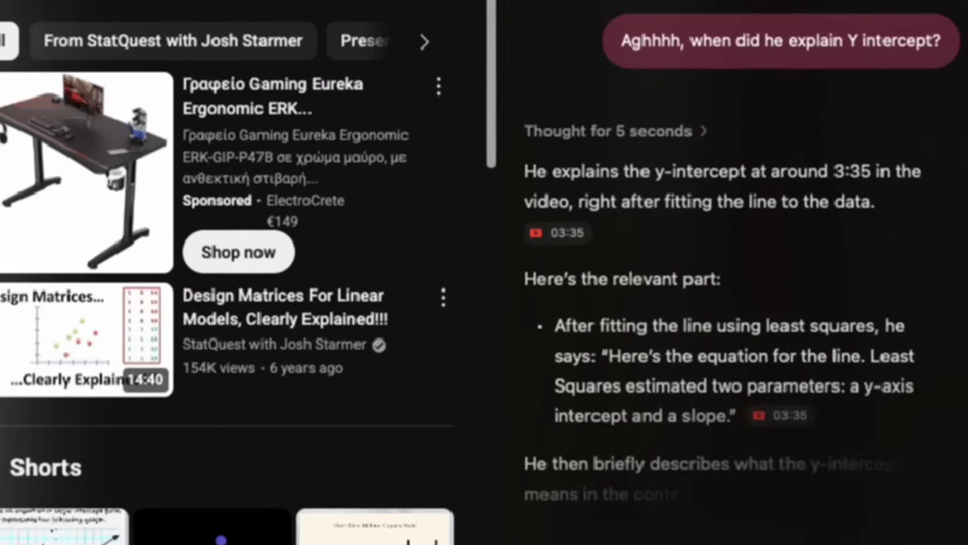
scroll(down, 3)
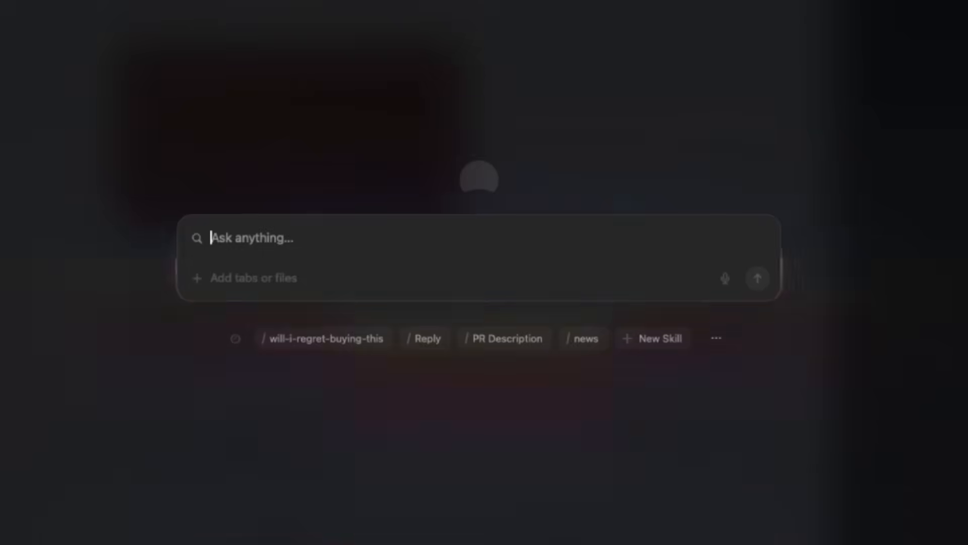
- Ask for the 3 best hotel options closest to the beach across the booking.com tabs
text(Give me the 3 best options closest to the beach)
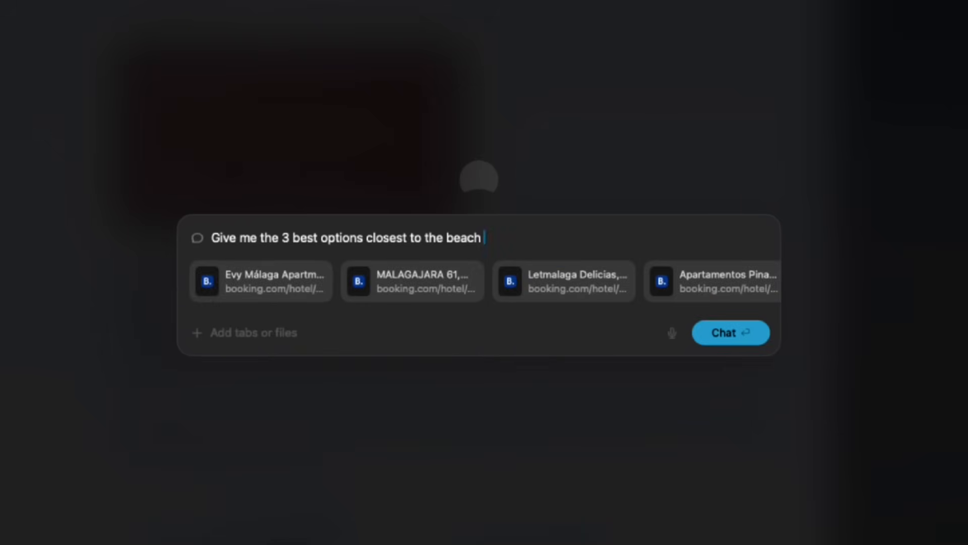
click(731, 332)
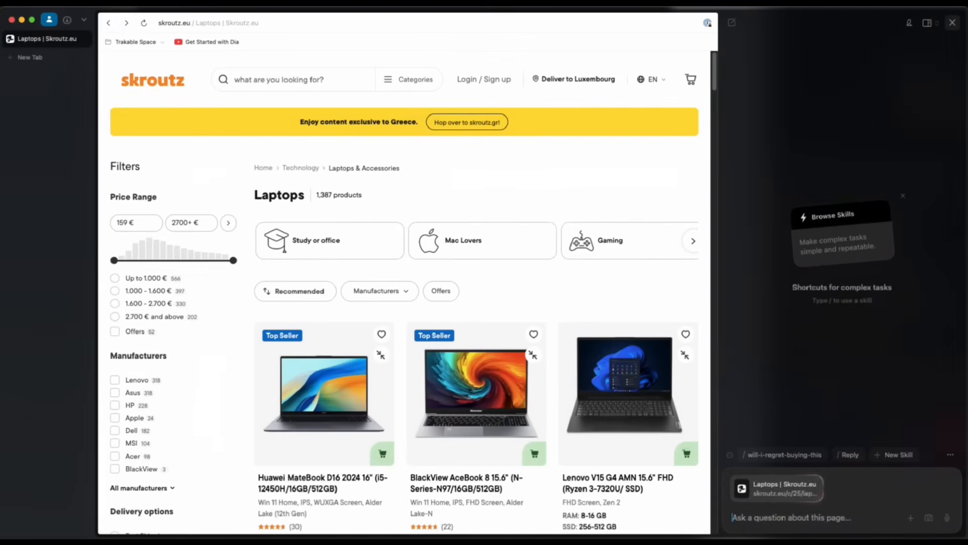
- Ask the assistant for the best laptop under 1K on the Skroutz listing
text(Give me the best)
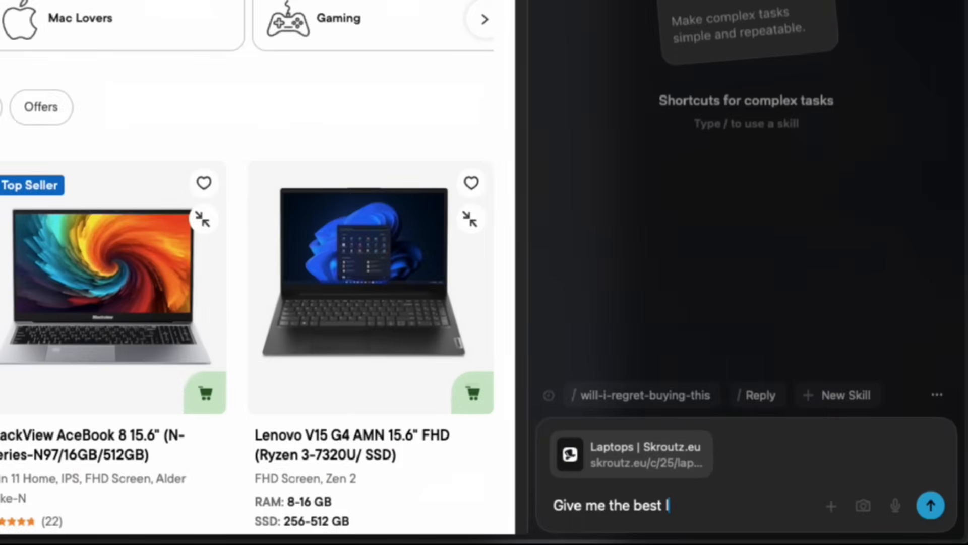
text(laptop under 1K)
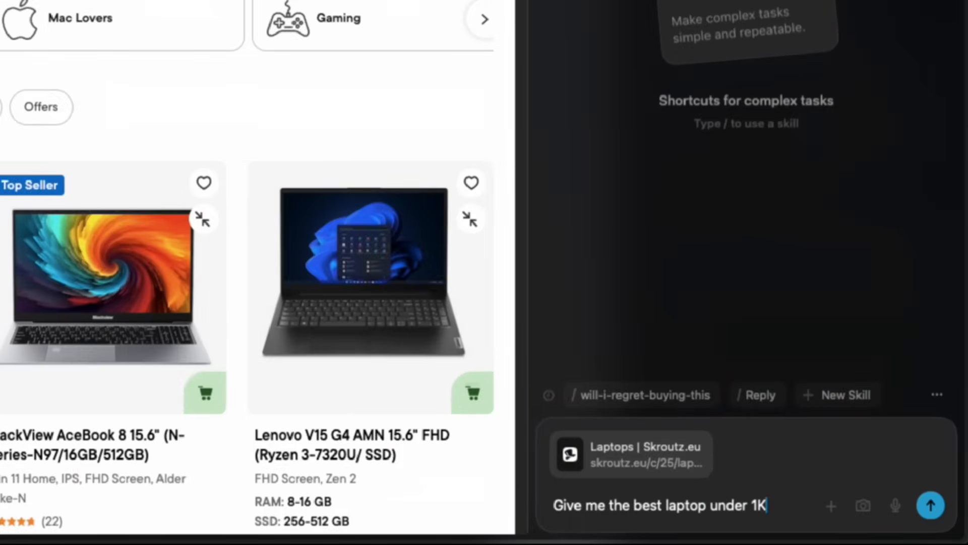
click(930, 505)
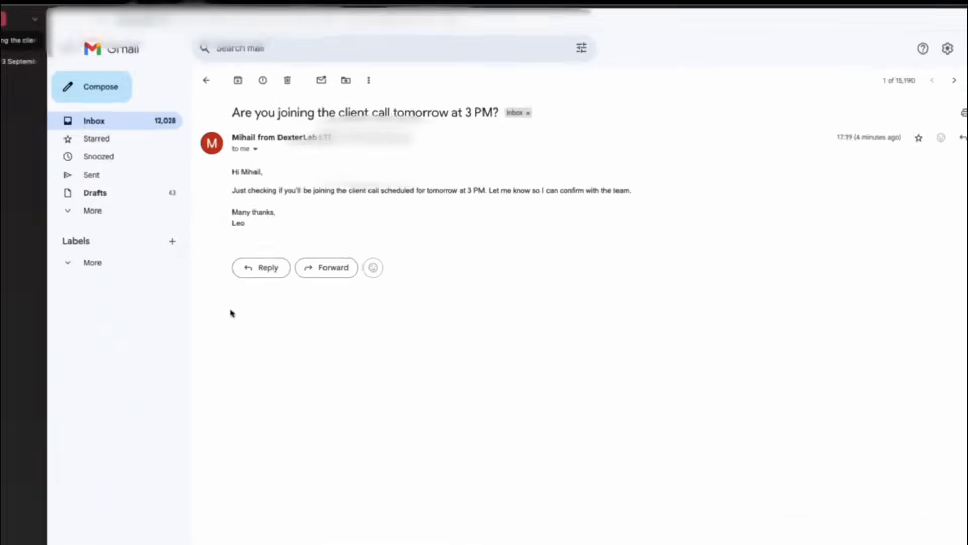
- Get a 'Help me reply' draft declining the client call, insert it into Gmail and send it
text(Help me)
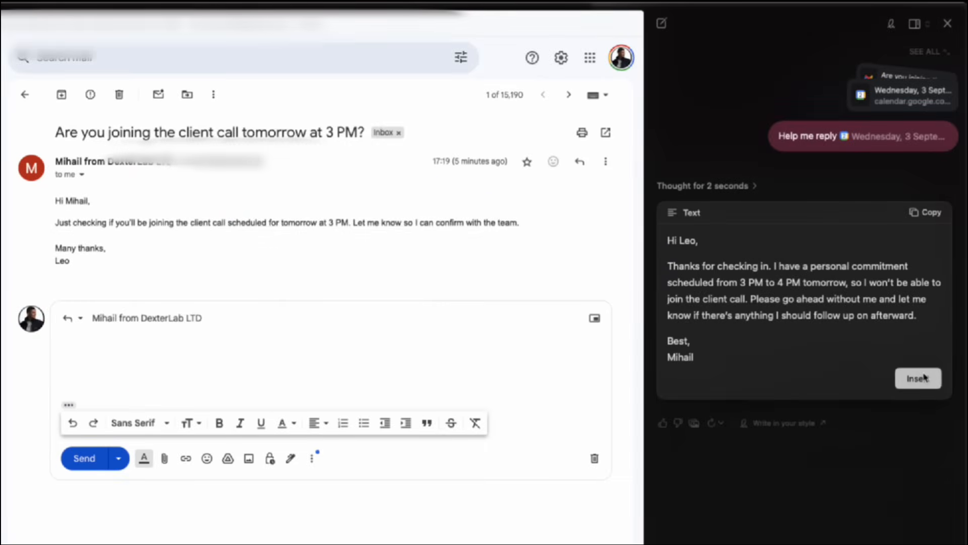
click(918, 378)
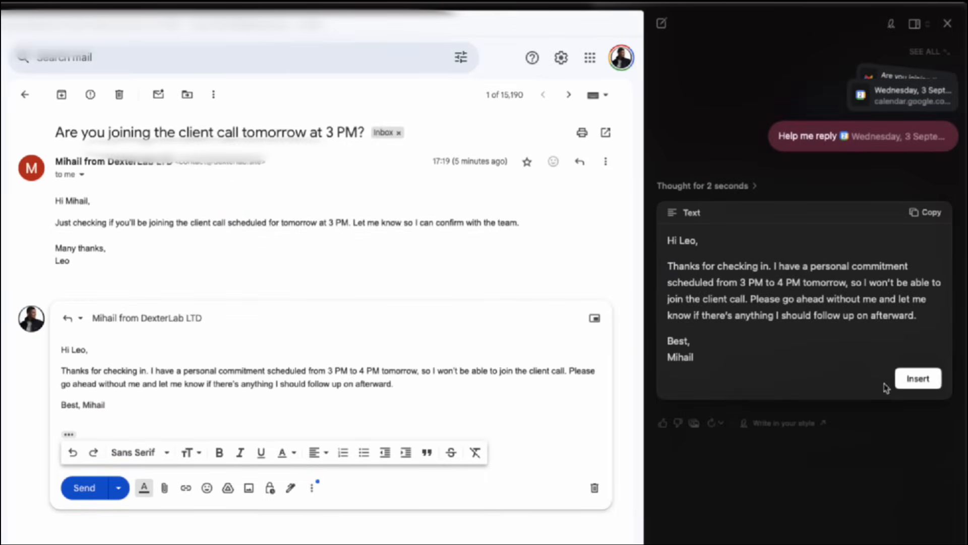
click(84, 487)
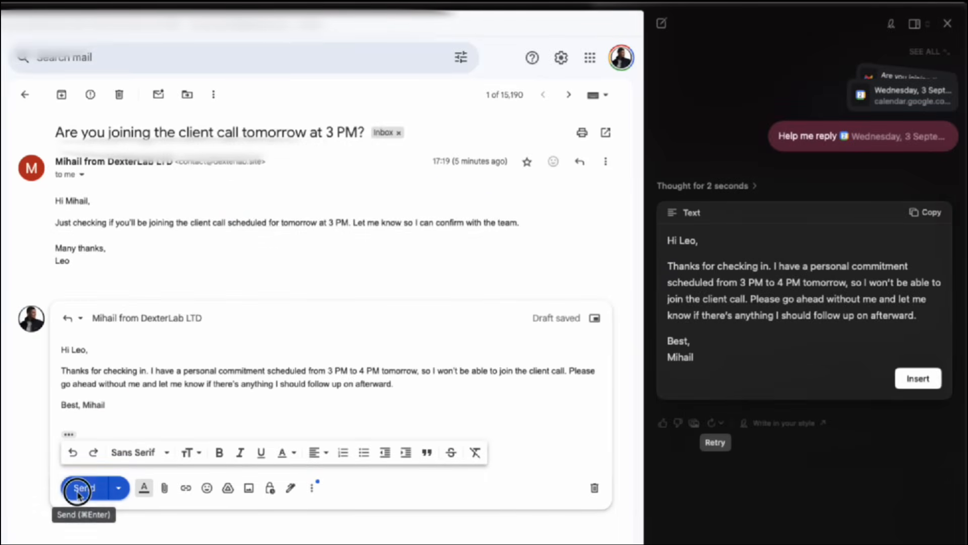
click(78, 488)
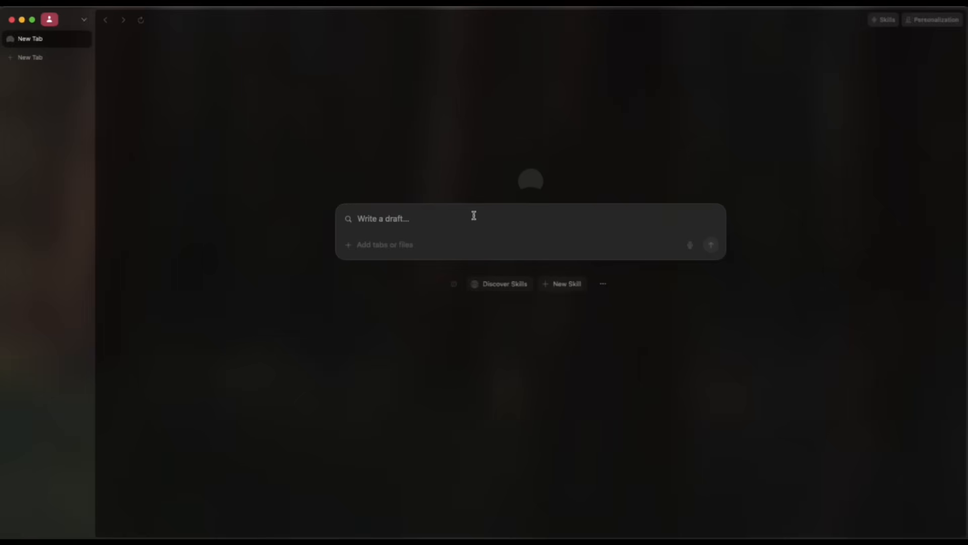
- Create skill crypto-today: search the web and summarize today's top topics, then confirm
text(/)
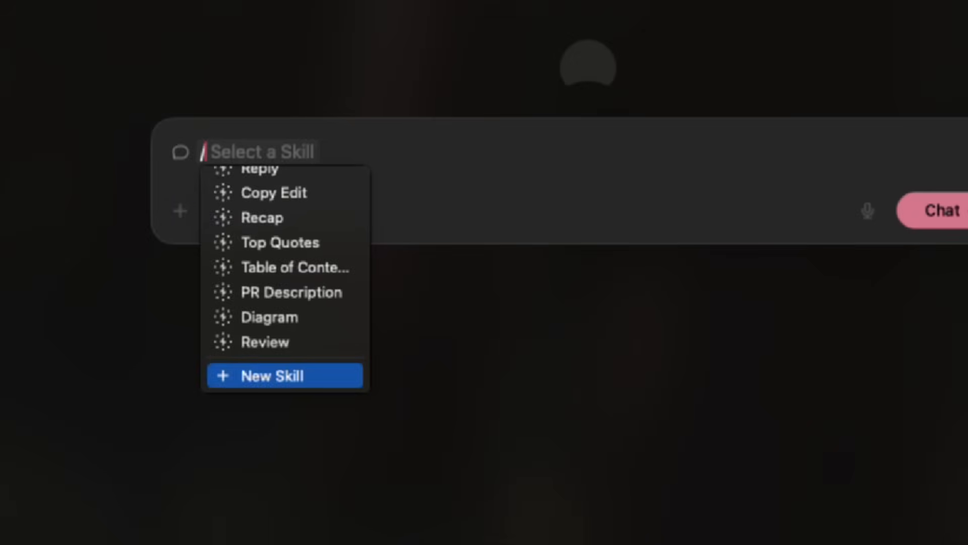
click(283, 375)
text(S)
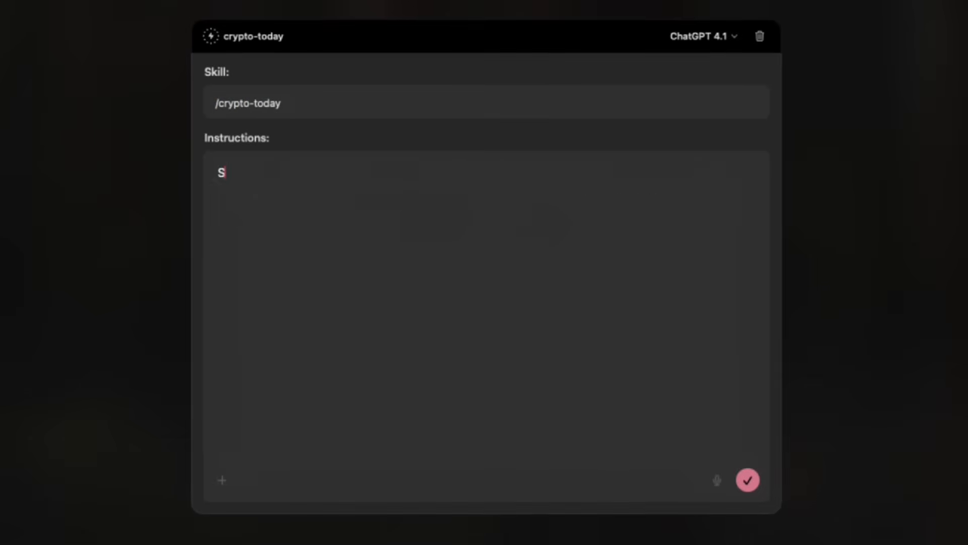
text(earch the web and summarize today's top)
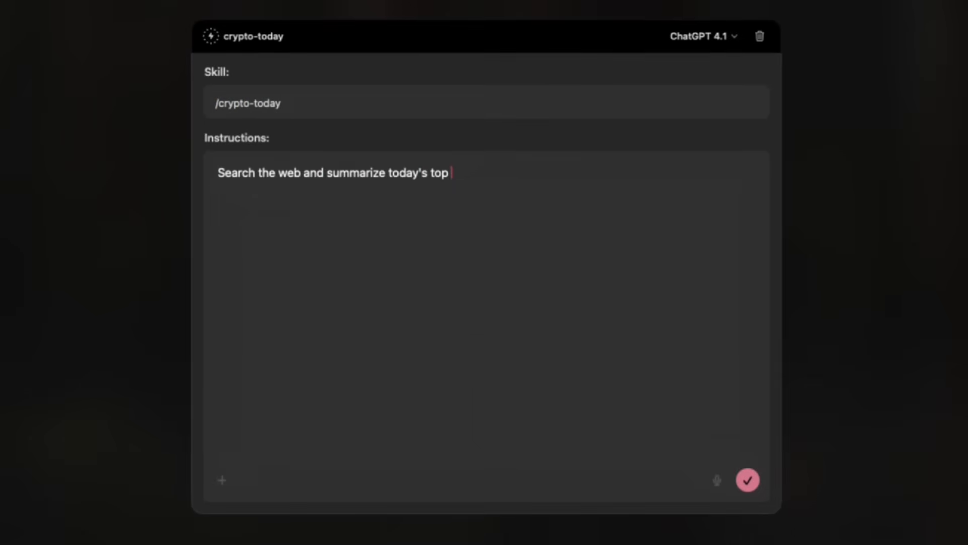
click(748, 479)
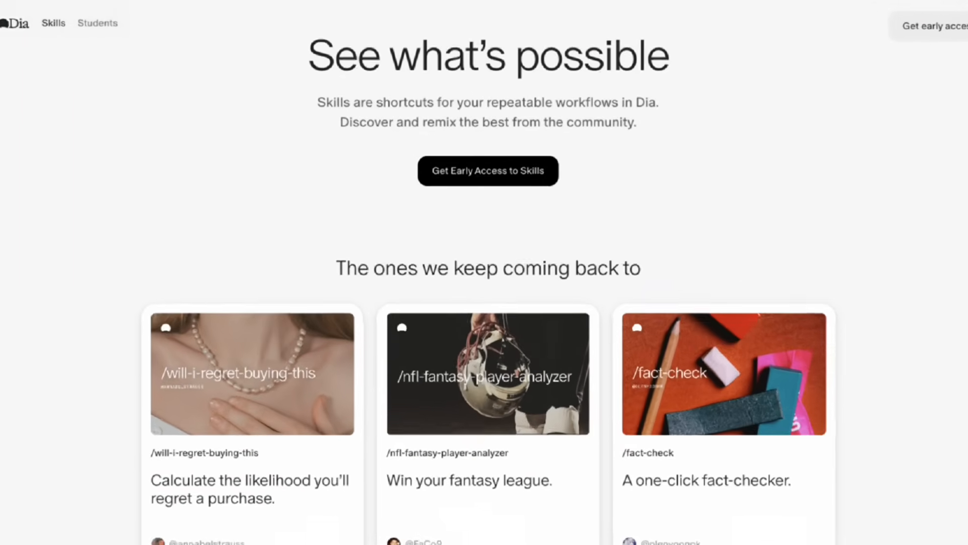
scroll(down, 3)
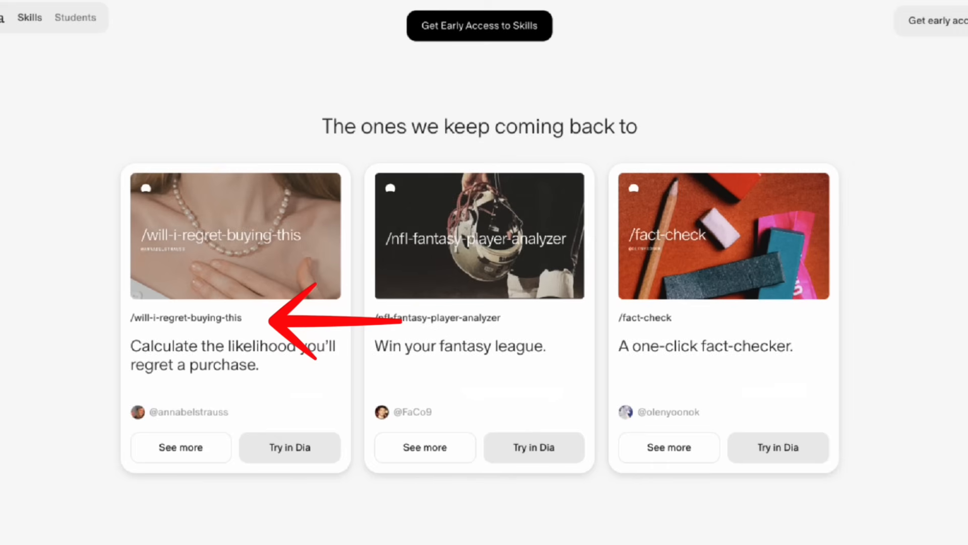
scroll(down, 3)
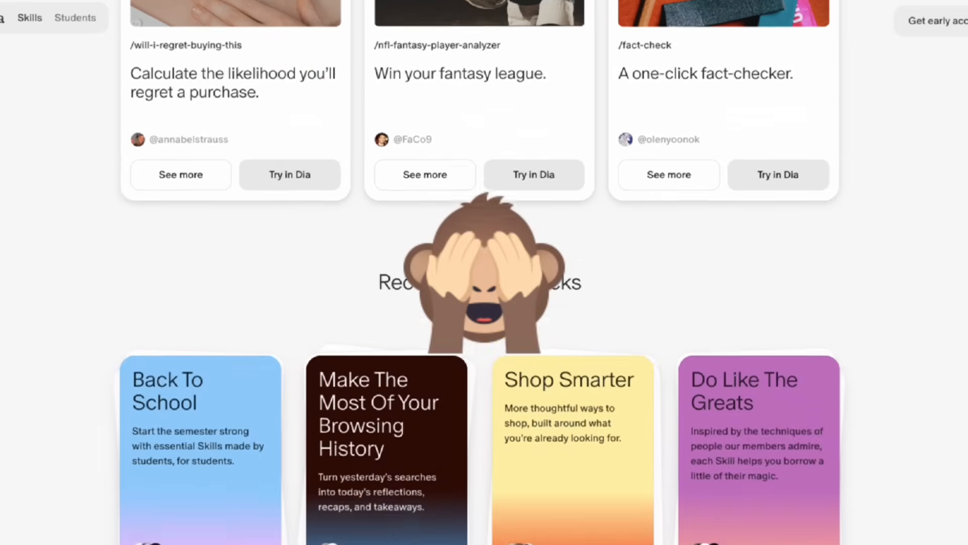
scroll(down, 3)
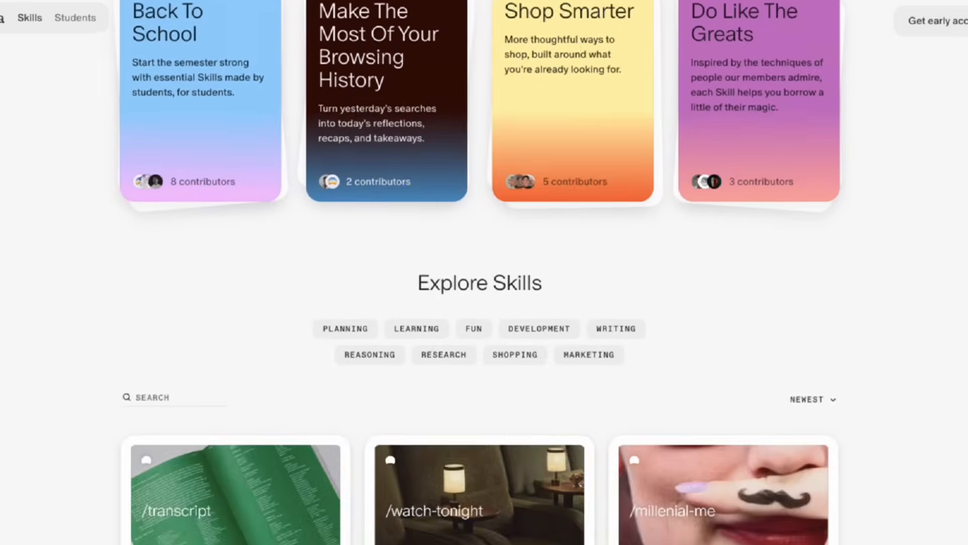